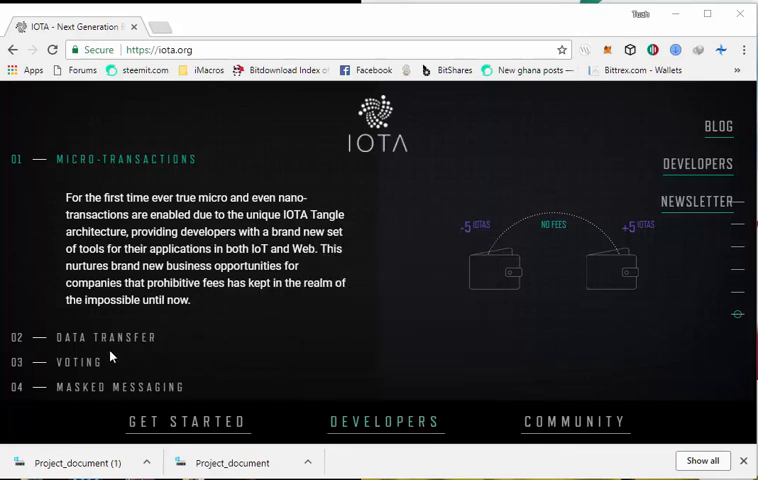
mouse_move(236, 354)
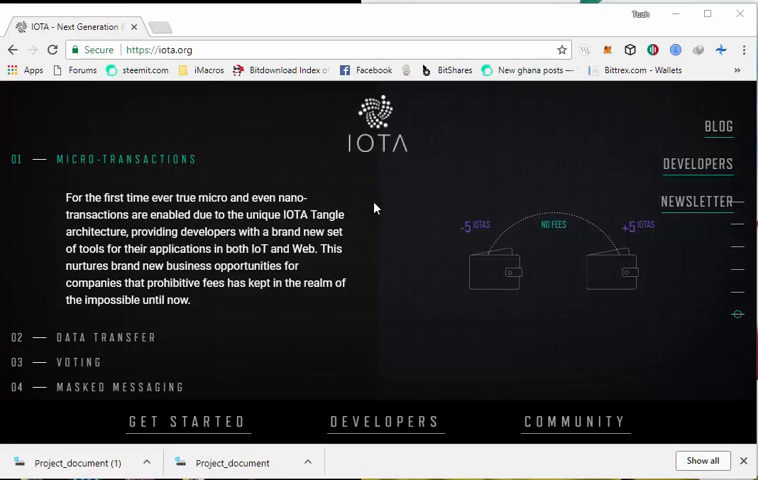
mouse_move(596, 124)
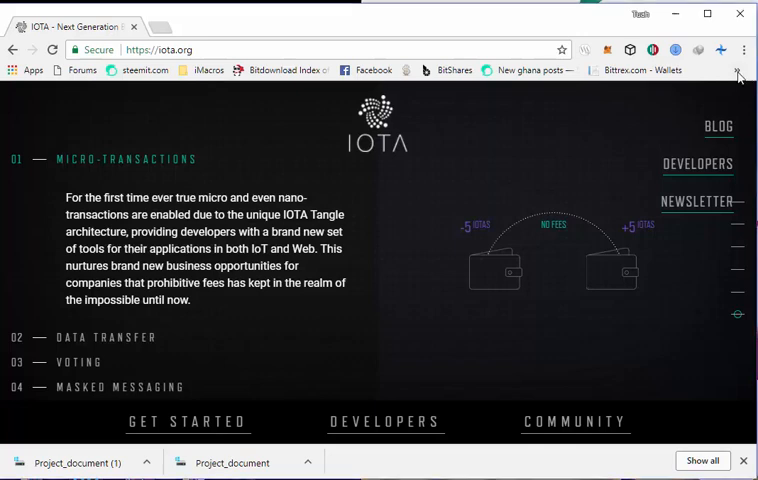
- Show the bookmarks folder's dropdown of saved IOTA links
left_click(736, 70)
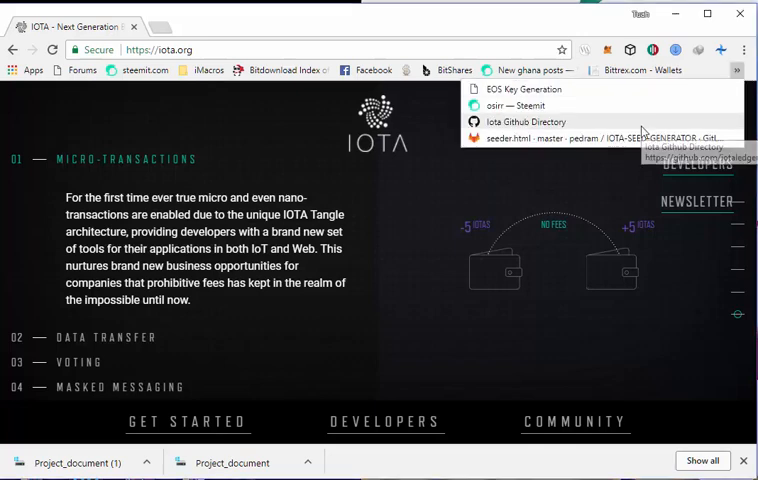
- From the IOTA GitHub releases, start downloading IOTA.Wallet.Setup.2.5.6.exe under Assets
left_click(524, 120)
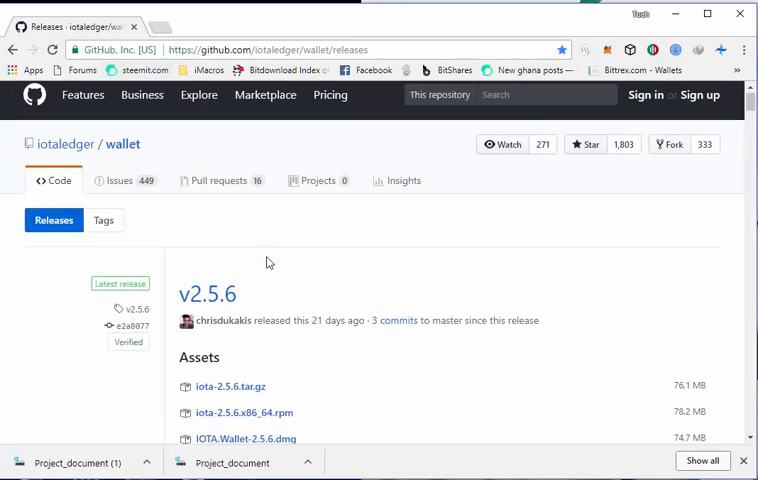
scroll("down", 3)
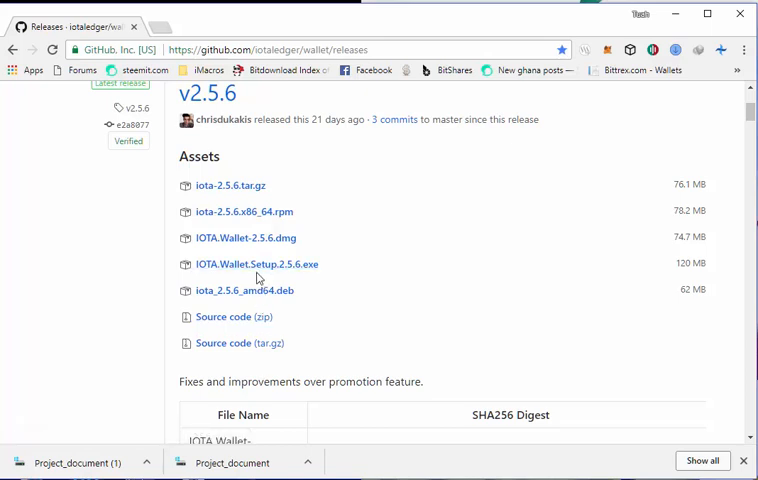
mouse_move(280, 276)
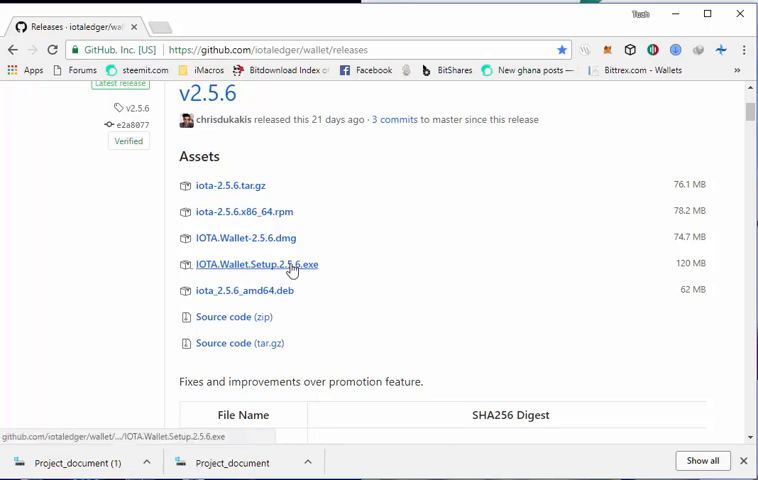
mouse_move(286, 268)
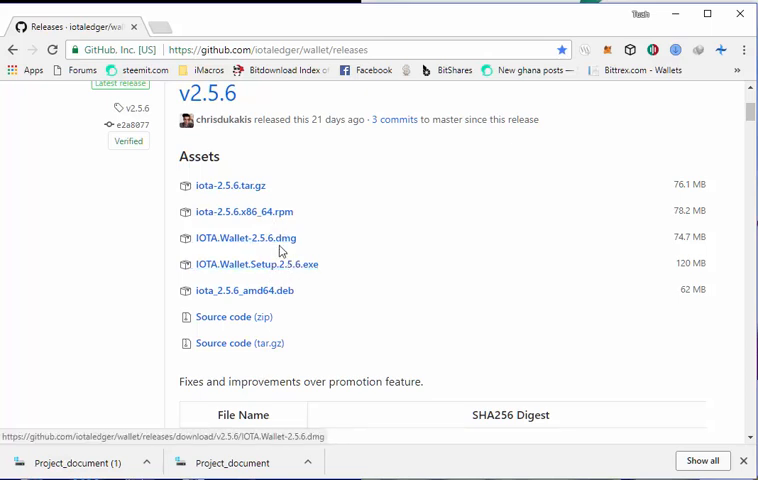
mouse_move(266, 264)
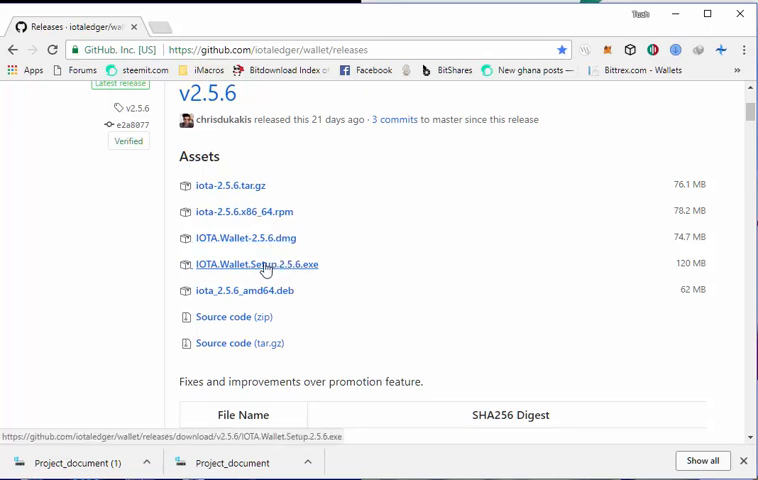
left_click(256, 264)
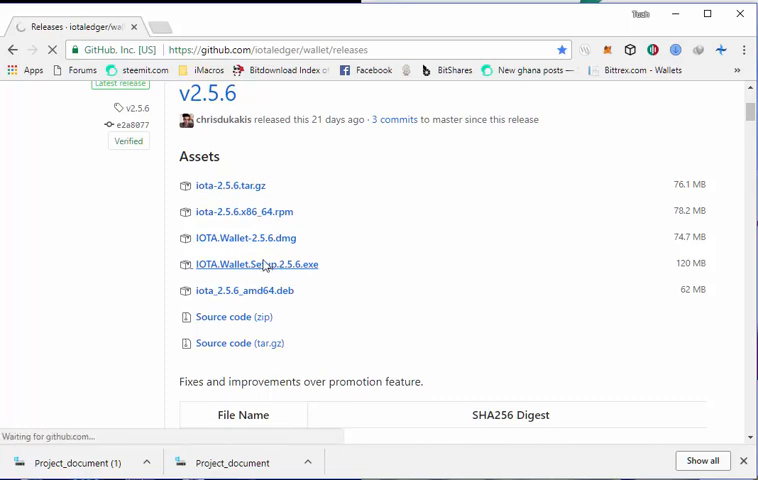
left_click(256, 264)
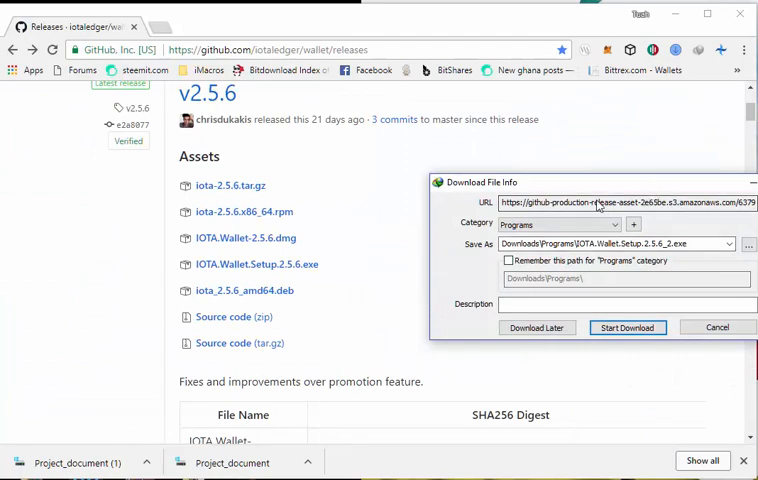
left_click(628, 328)
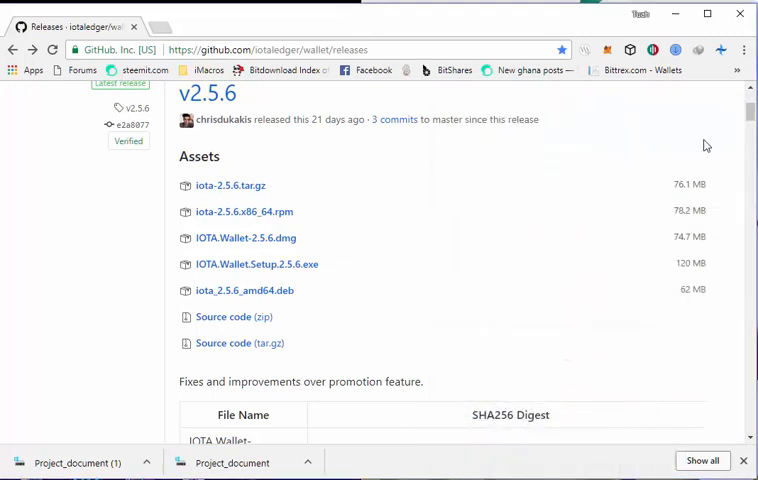
mouse_move(118, 340)
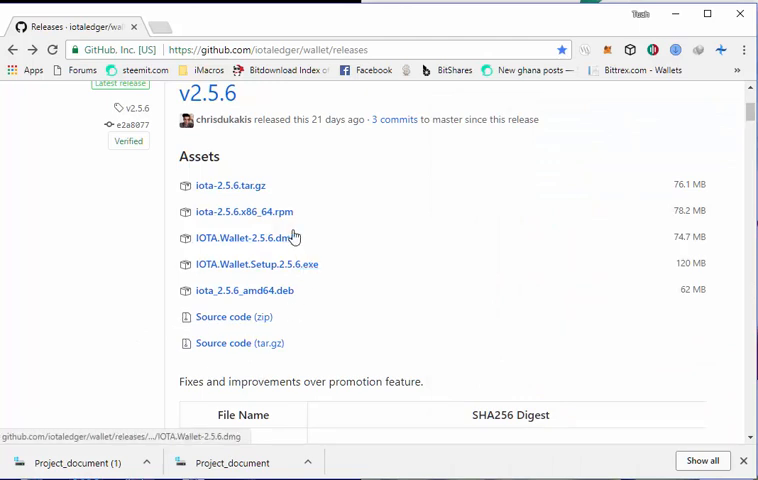
mouse_move(300, 252)
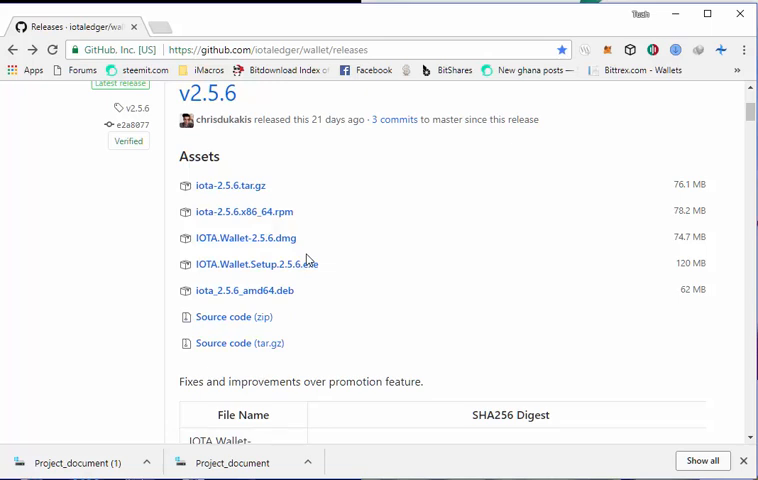
mouse_move(436, 364)
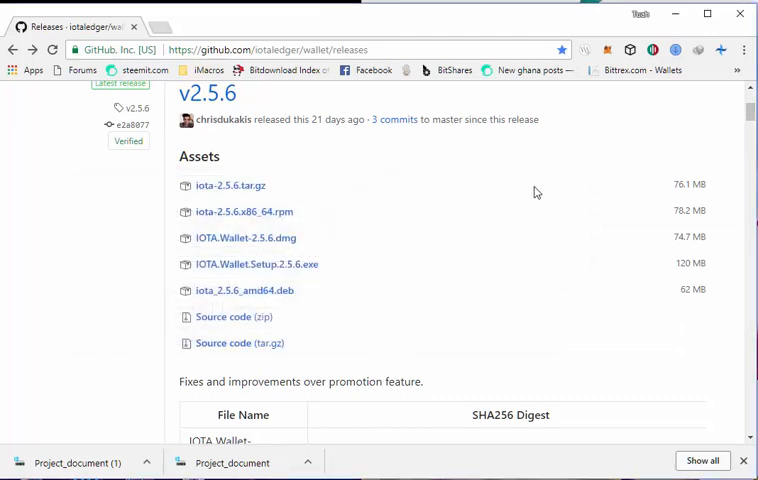
mouse_move(692, 104)
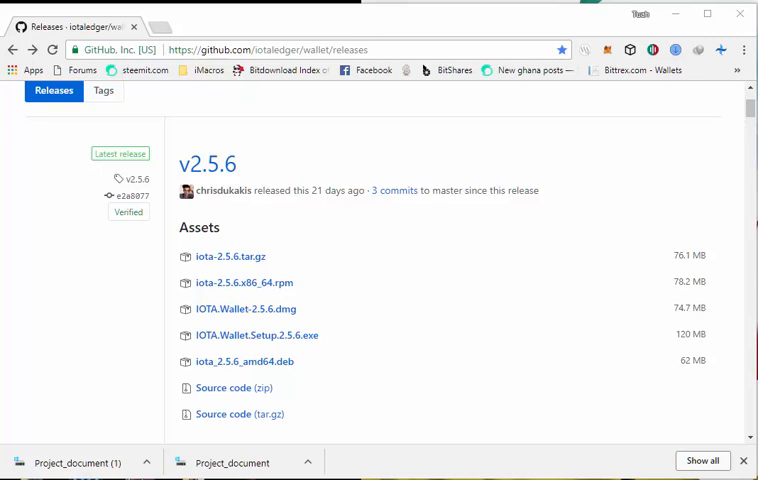
mouse_move(84, 118)
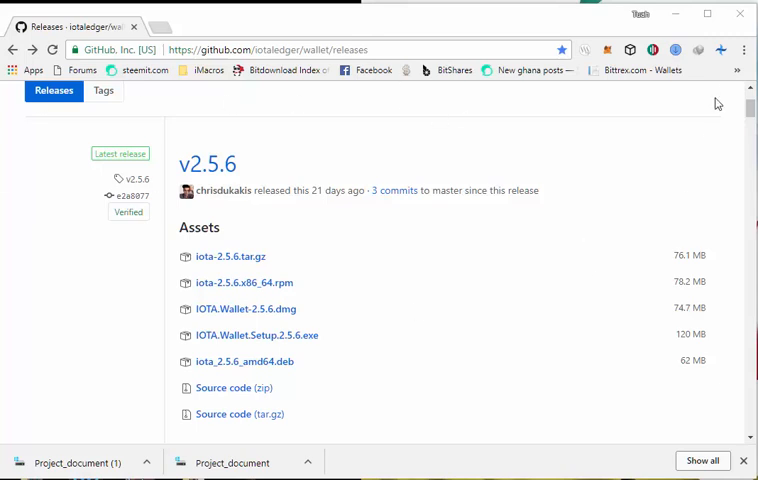
mouse_move(390, 136)
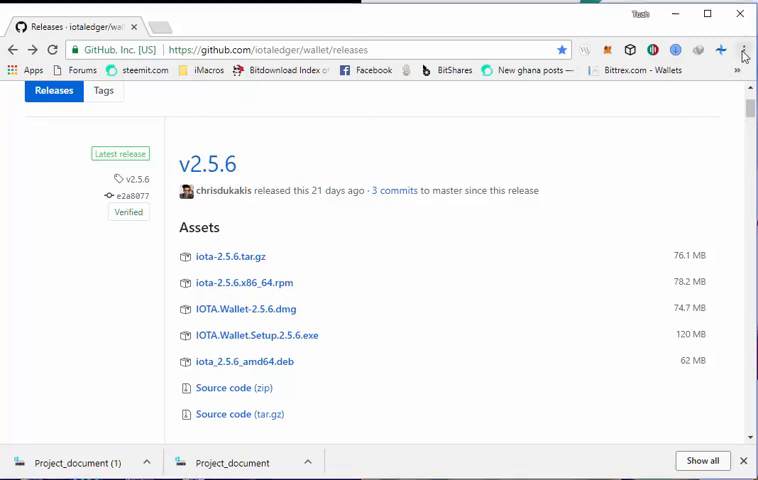
left_click(746, 48)
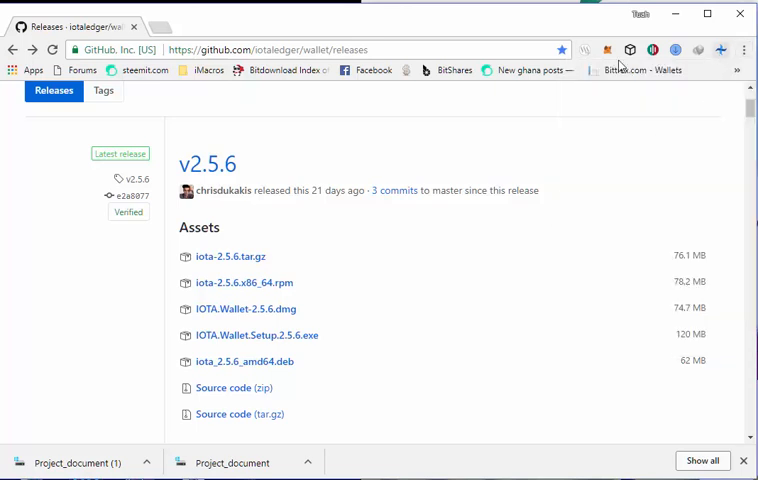
- Load seeder.html from the IOTA-SEED-GENERATOR bookmark and view its raw source
left_click(738, 68)
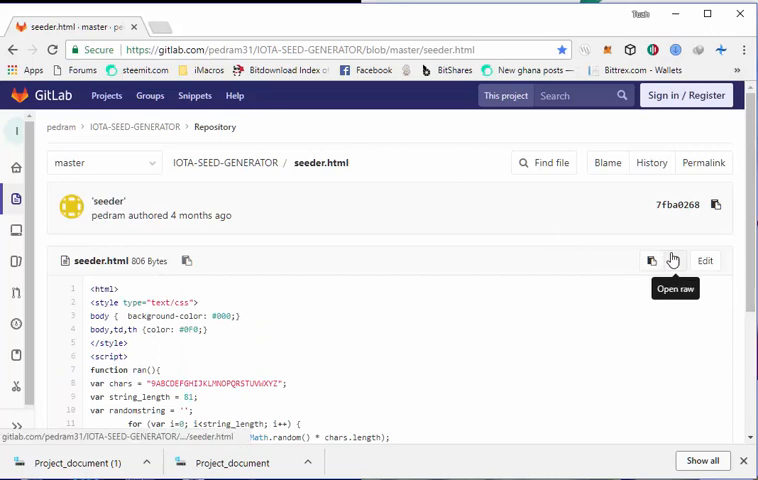
left_click(672, 260)
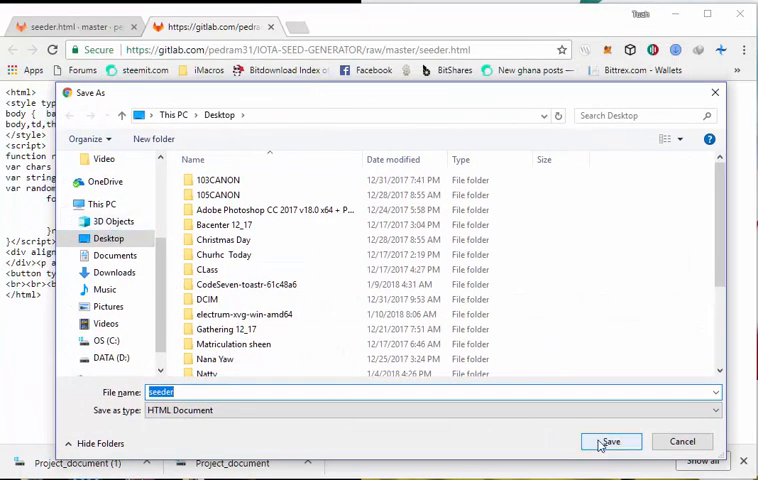
- Save the raw seeder page to the Desktop as seeder.html
left_click(614, 440)
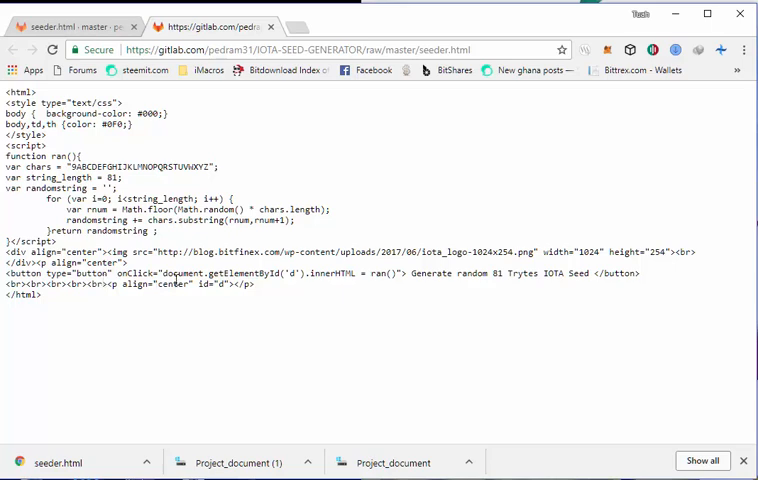
mouse_move(422, 302)
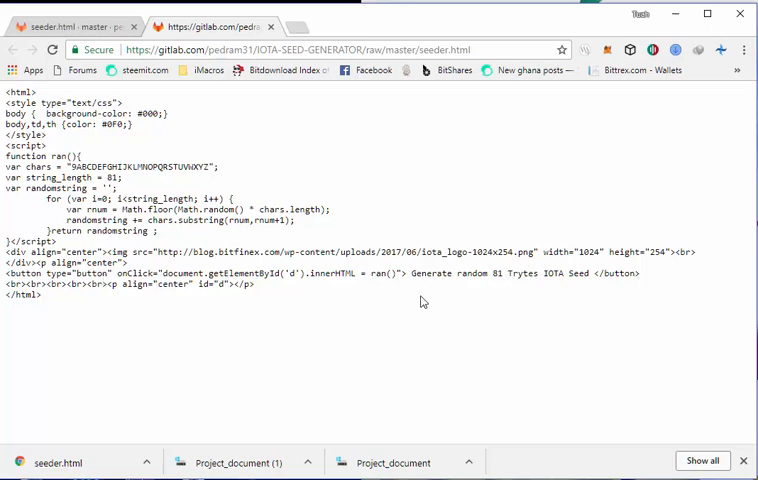
mouse_move(436, 226)
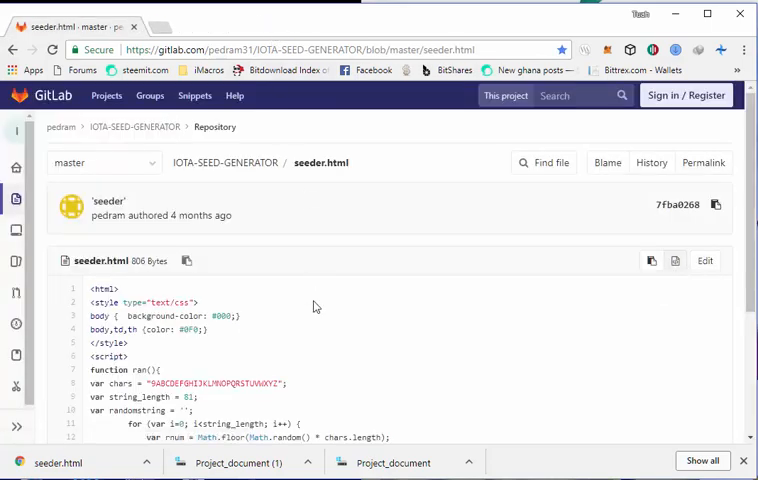
scroll("down", 3)
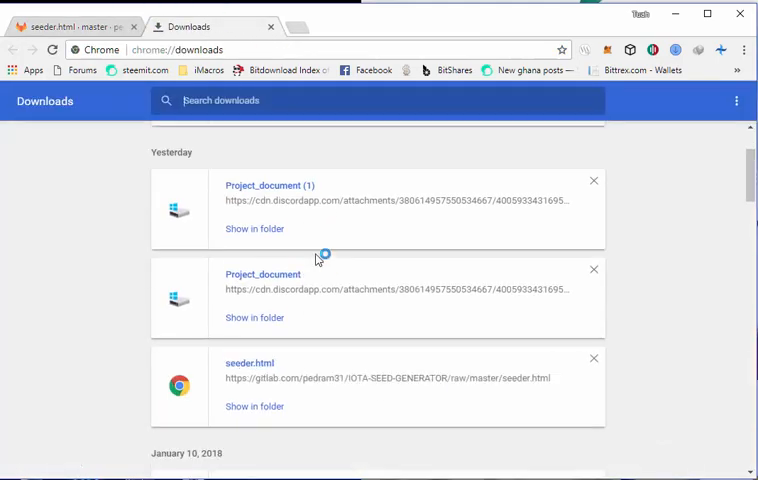
- Scroll back through Chrome's download history
scroll("down", 3)
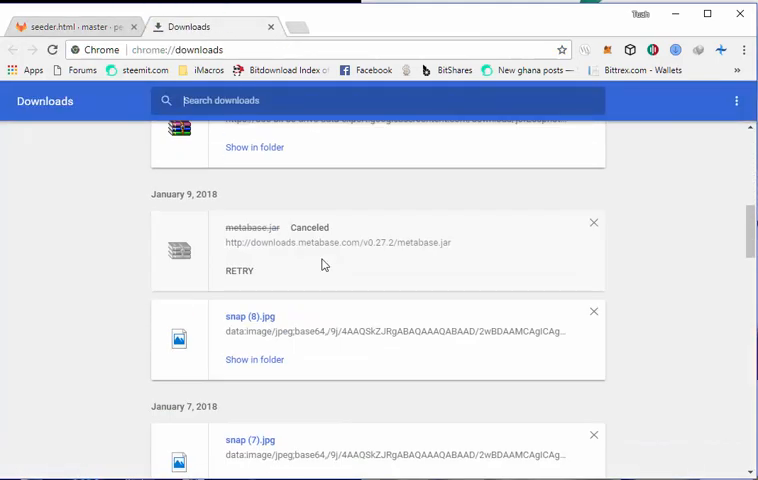
scroll("down", 3)
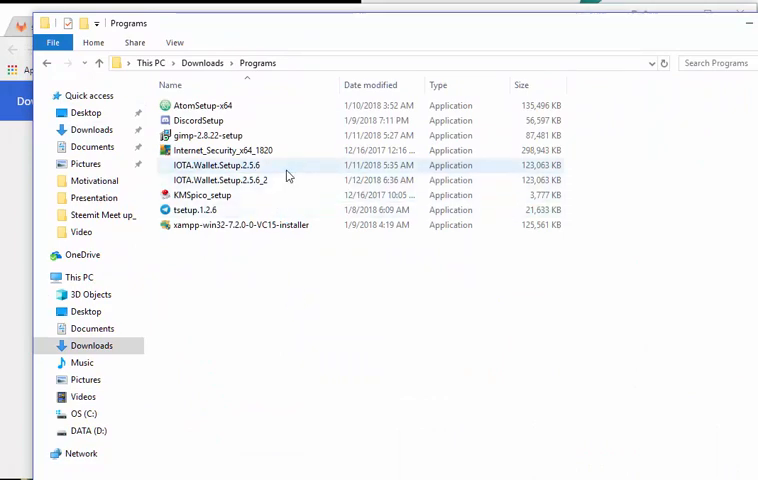
- Run IOTA.Wallet.Setup.2.5.6 from Downloads > Programs to launch the wallet's seed login
left_click(216, 164)
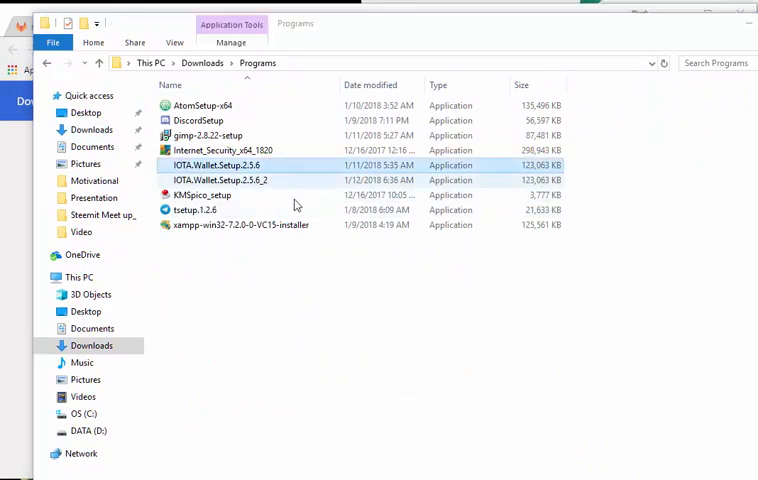
double_click(218, 164)
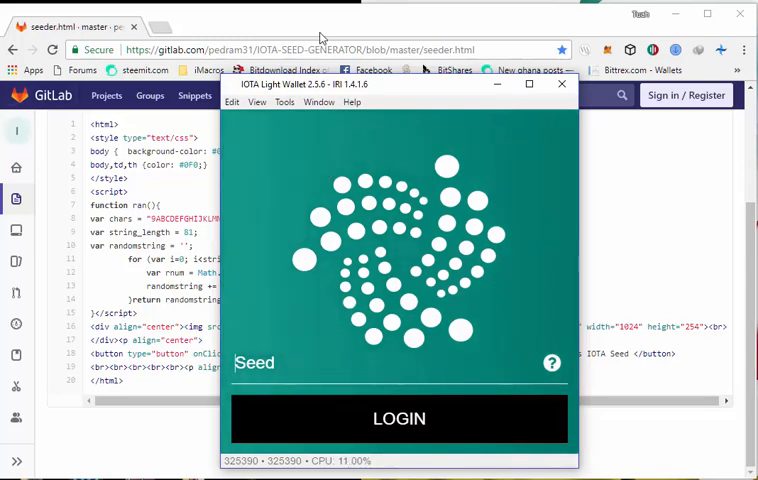
left_click(560, 84)
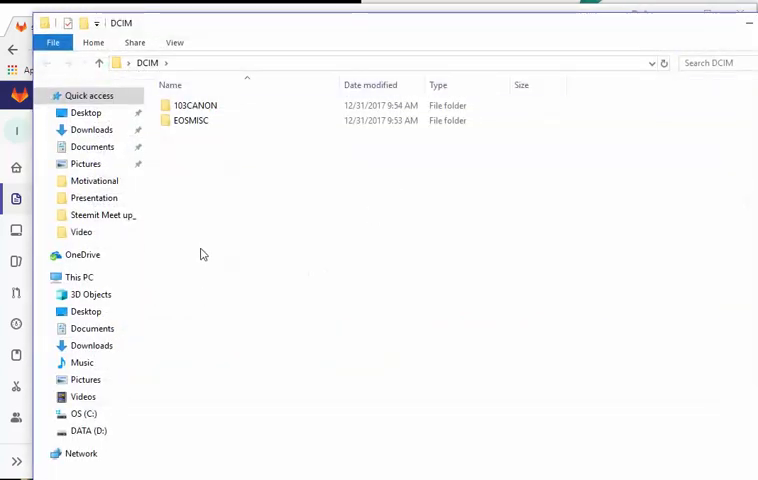
- Load the saved seeder HTML document from the Desktop into Chrome
left_click(84, 112)
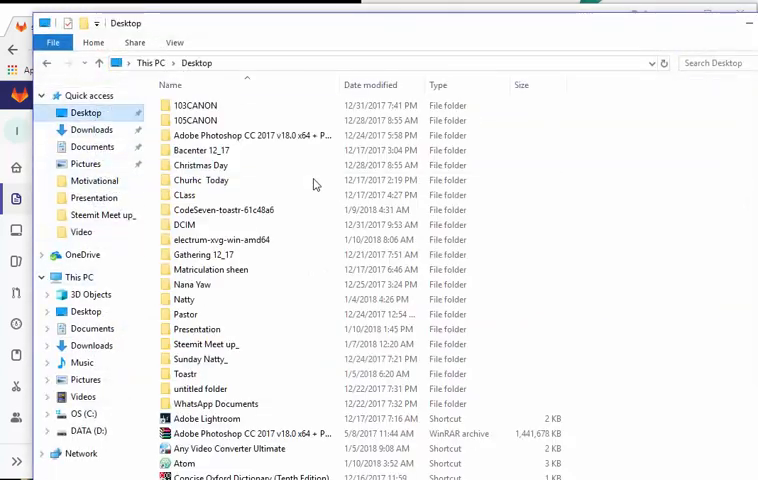
scroll("down", 3)
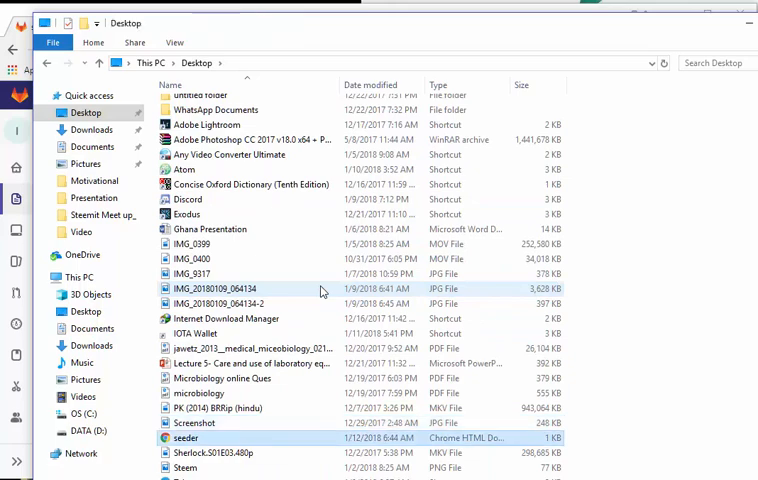
double_click(186, 440)
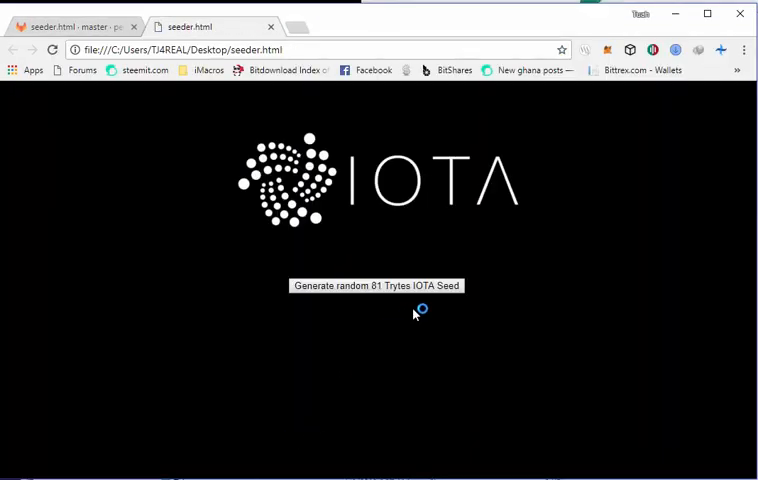
- Generate a random 81-tryte IOTA seed on the local seeder page
left_click(376, 284)
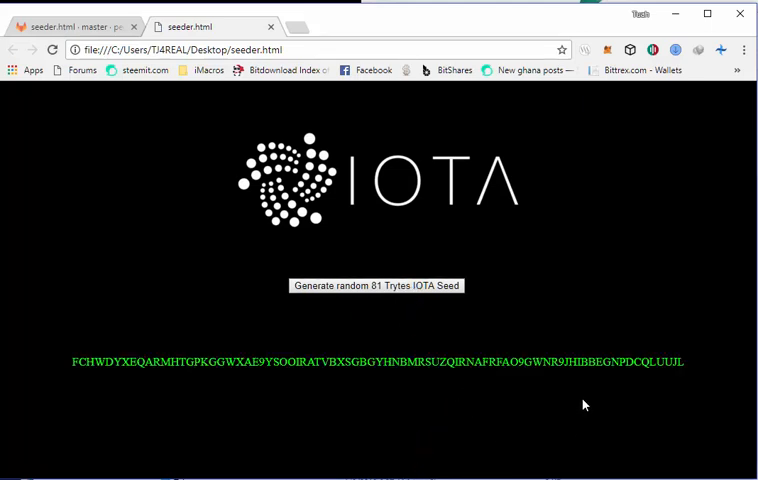
mouse_move(696, 368)
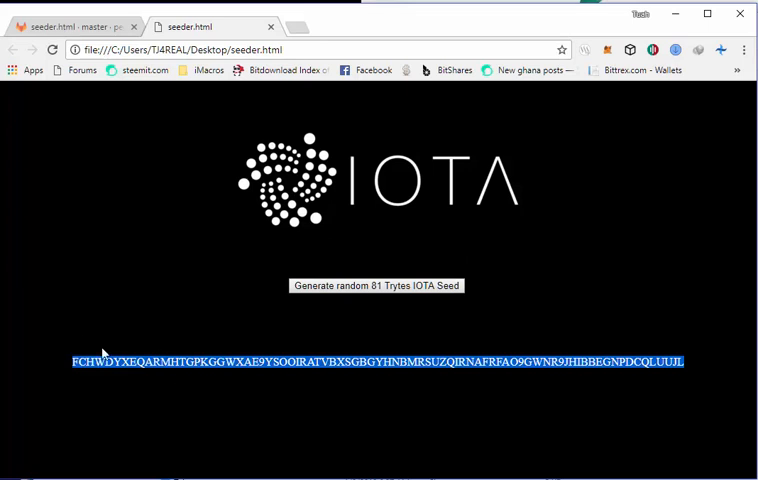
mouse_move(512, 472)
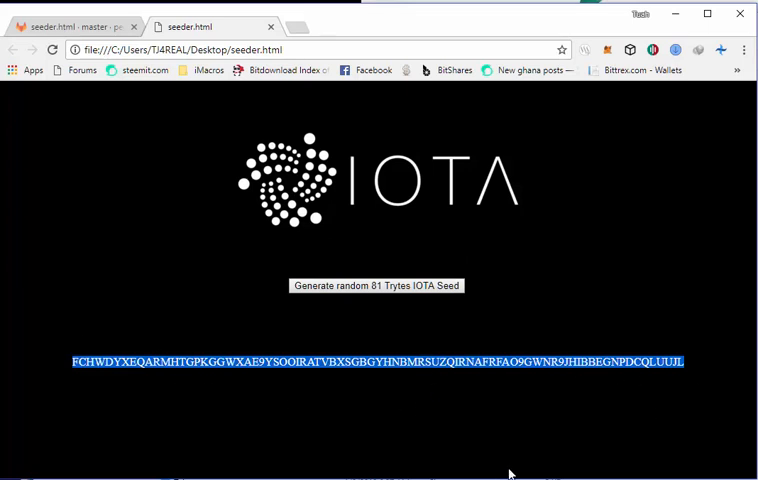
mouse_move(342, 384)
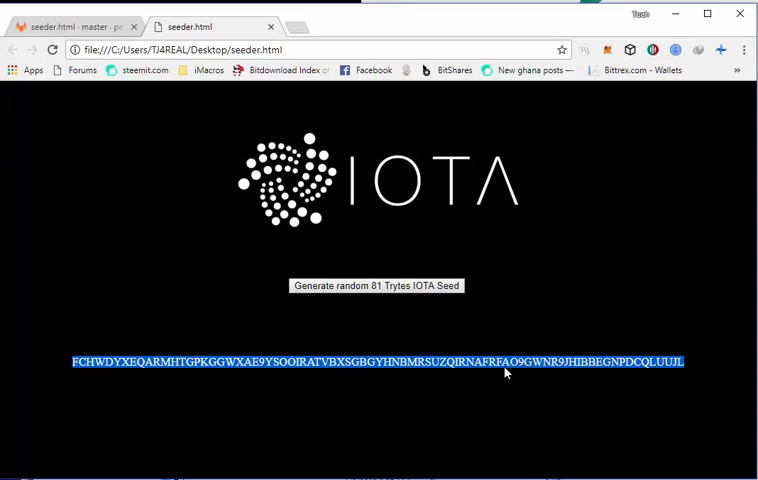
mouse_move(396, 360)
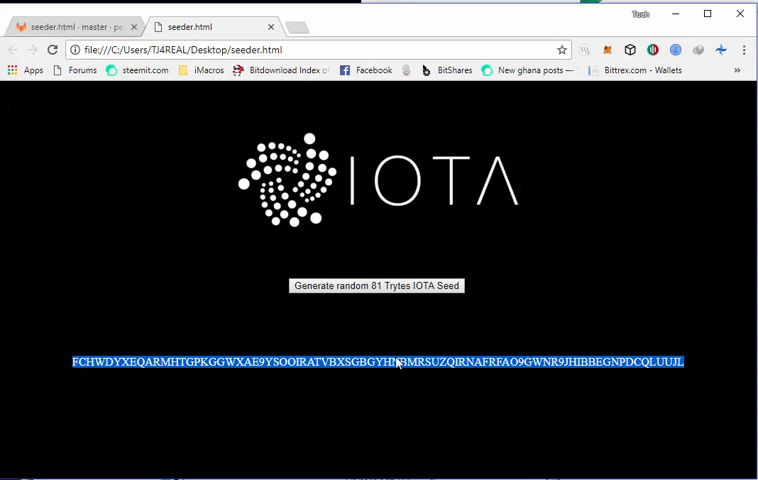
mouse_move(238, 380)
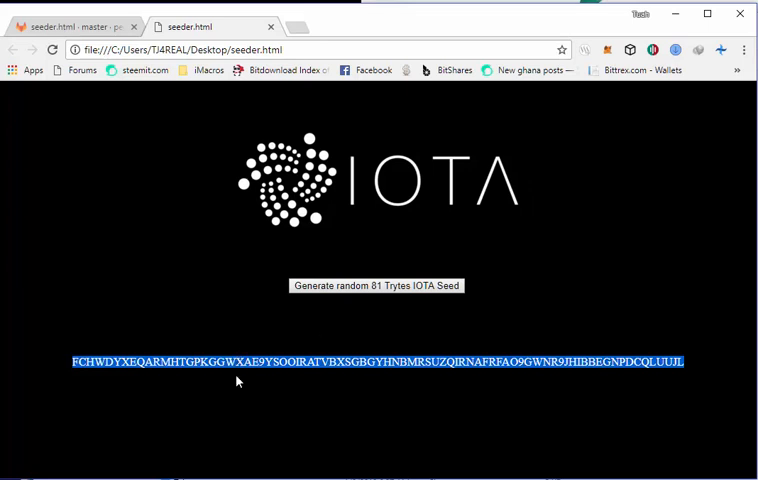
mouse_move(490, 326)
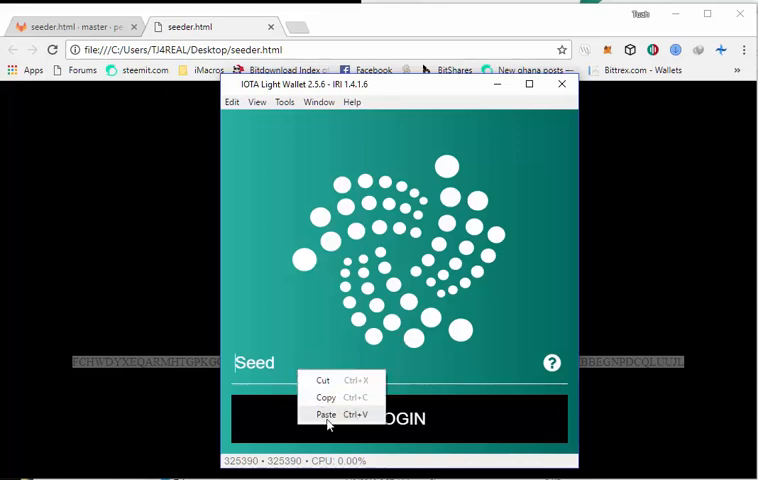
- Paste the generated seed into the Seed field and log in to the wallet
left_click(324, 414)
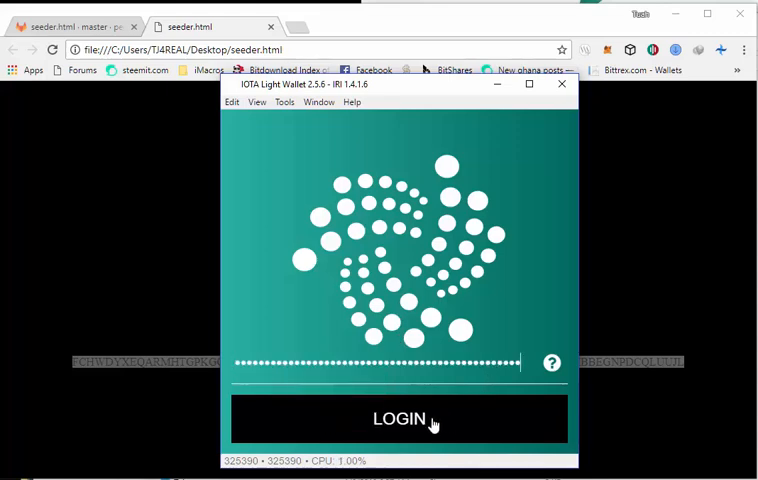
left_click(398, 418)
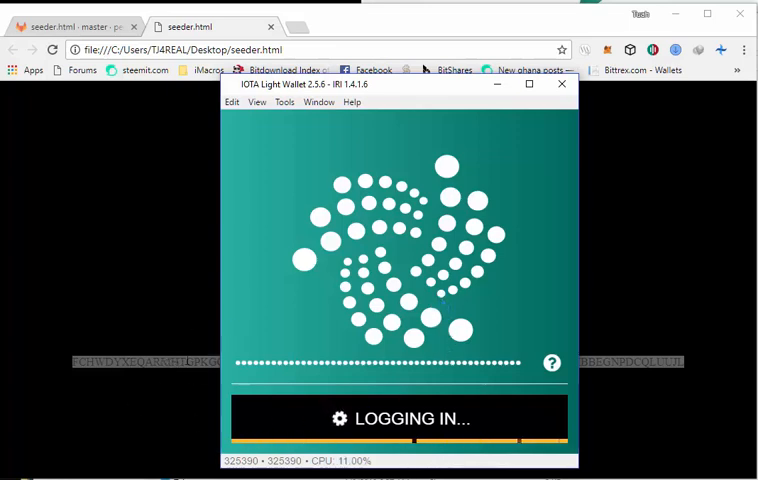
mouse_move(186, 356)
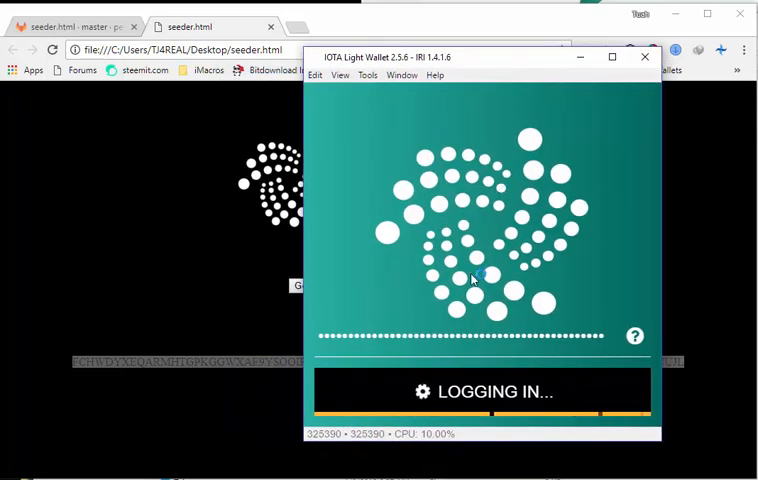
mouse_move(396, 344)
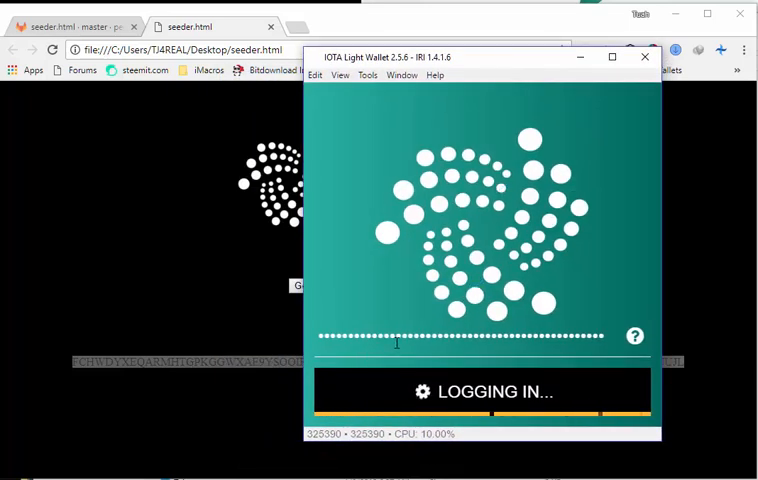
mouse_move(436, 322)
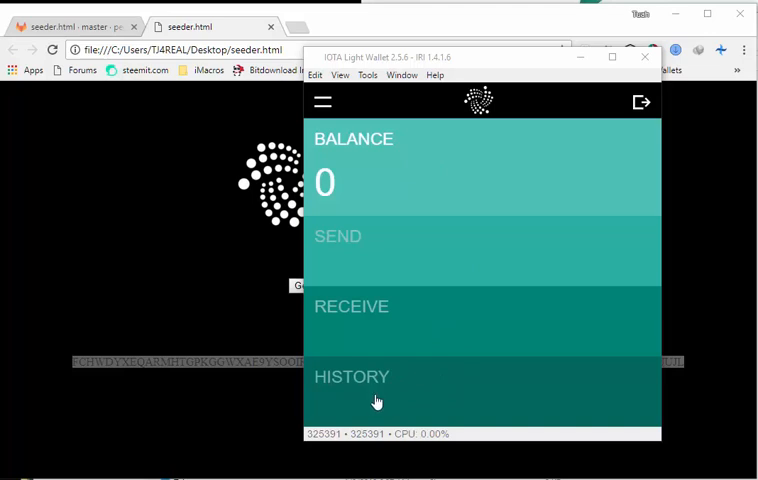
mouse_move(430, 336)
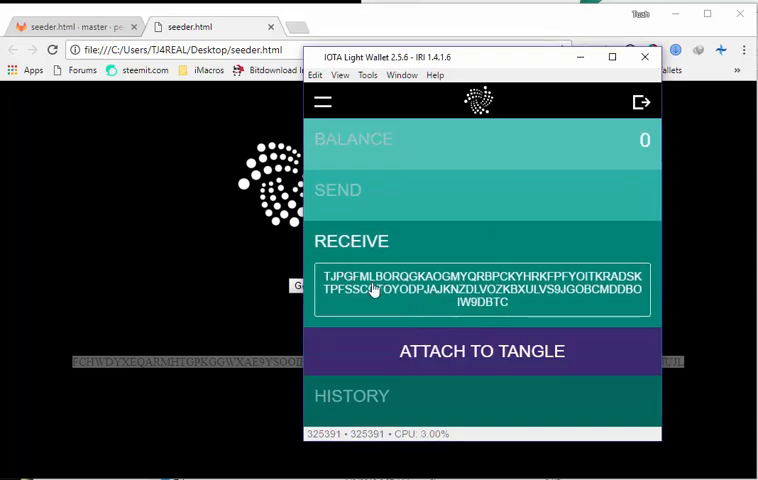
- Copy the wallet's displayed receive address to the clipboard
left_click(480, 288)
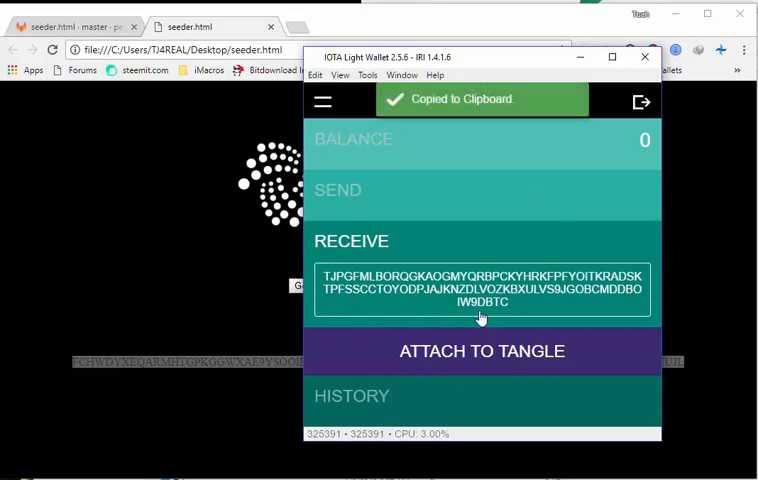
mouse_move(524, 256)
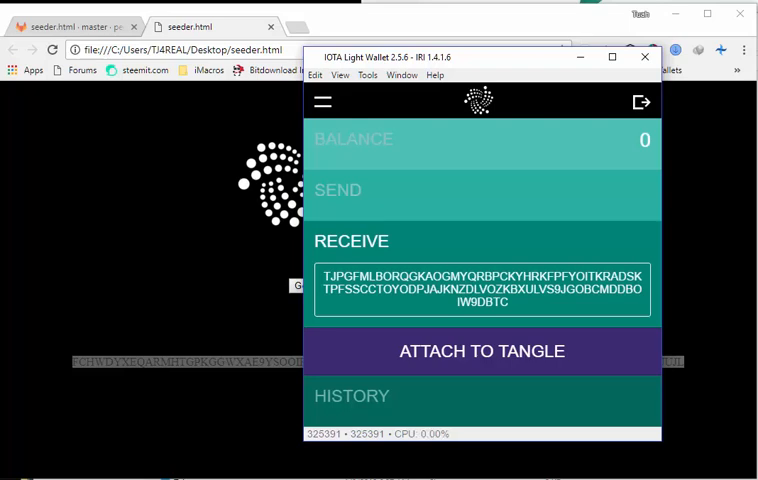
mouse_move(406, 330)
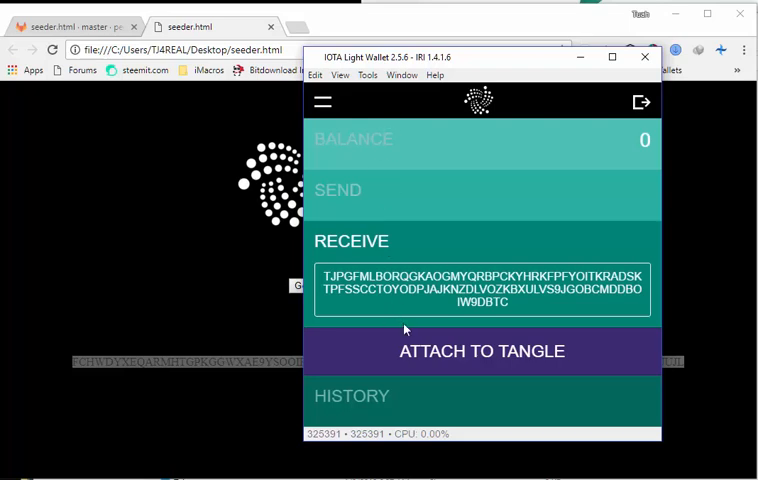